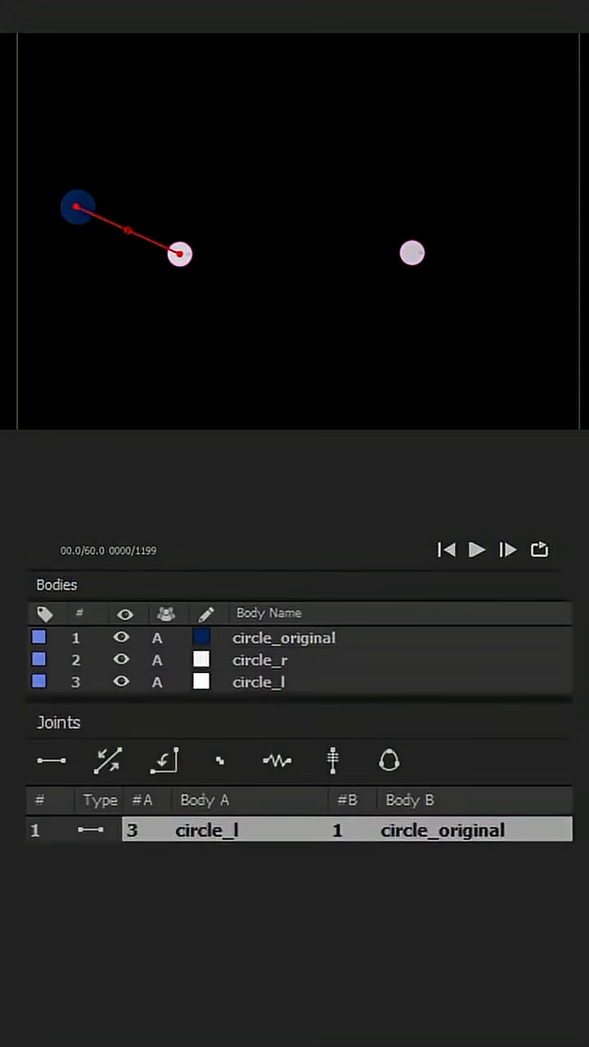
Play the simulation to watch the blue circle swing on its joint, then pause it
left_click(476, 549)
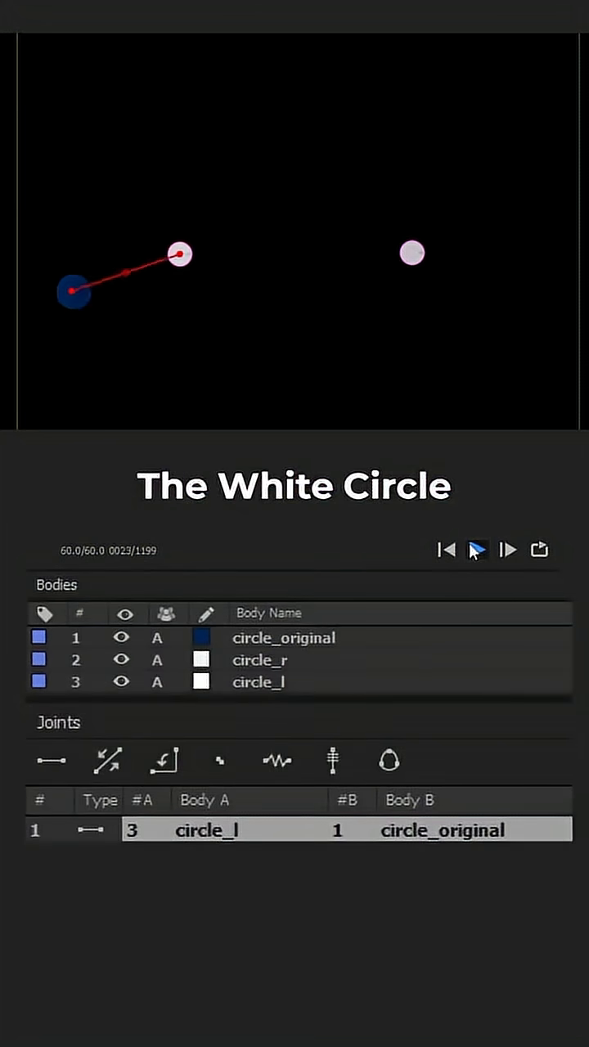
left_click(476, 549)
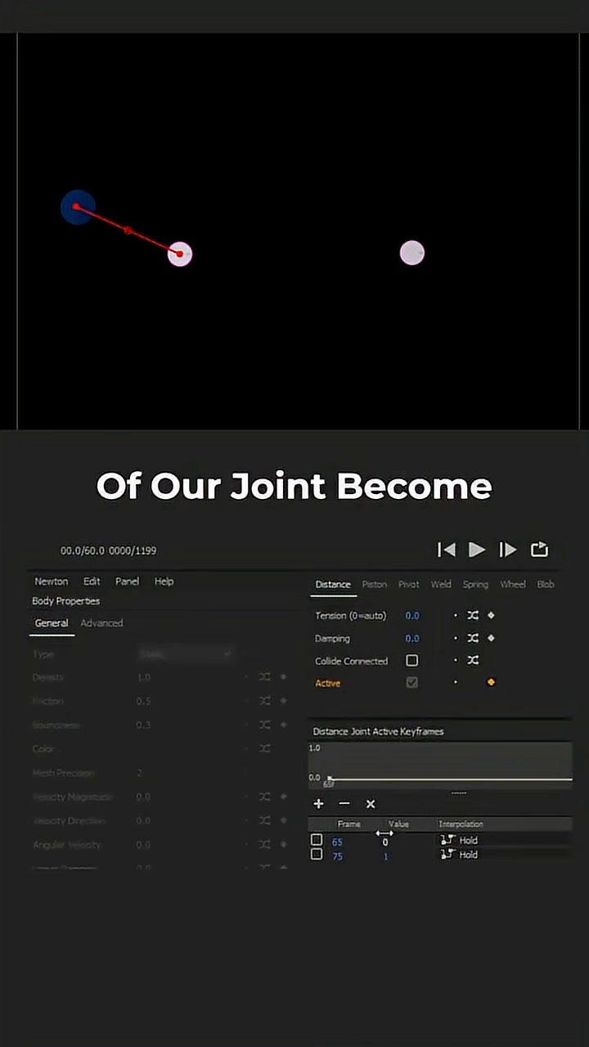
Preview the simulation with the second distance joint switching on at frame 73
left_click(477, 548)
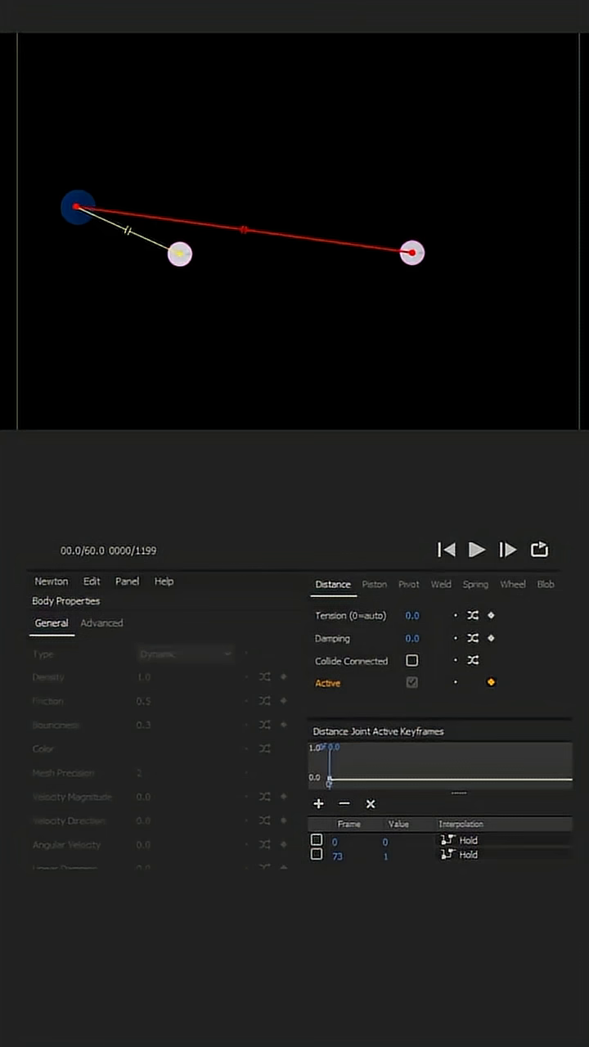
left_click(477, 550)
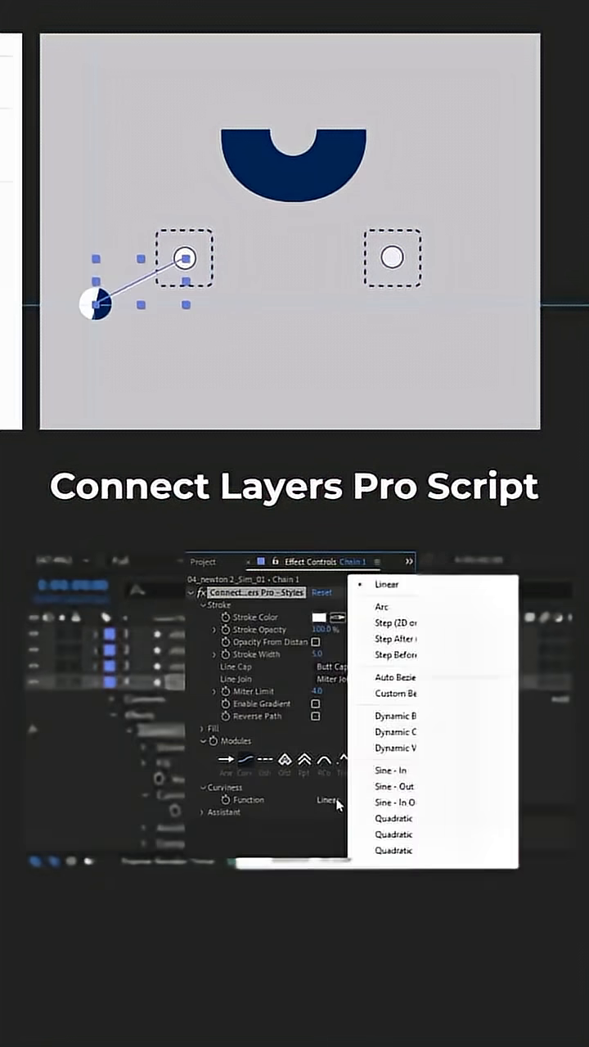
Choose the Curviness Function for the Connect Layers Pro rope line
left_click(395, 731)
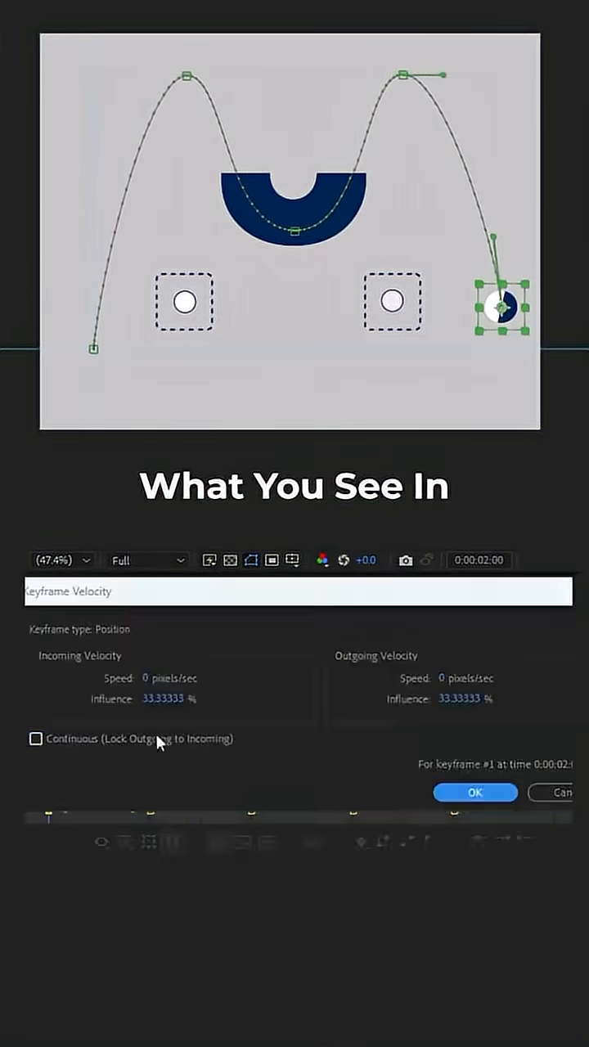
Reshape the null's speed curve so velocity spikes sharply then tapers off smoothly
left_click(474, 793)
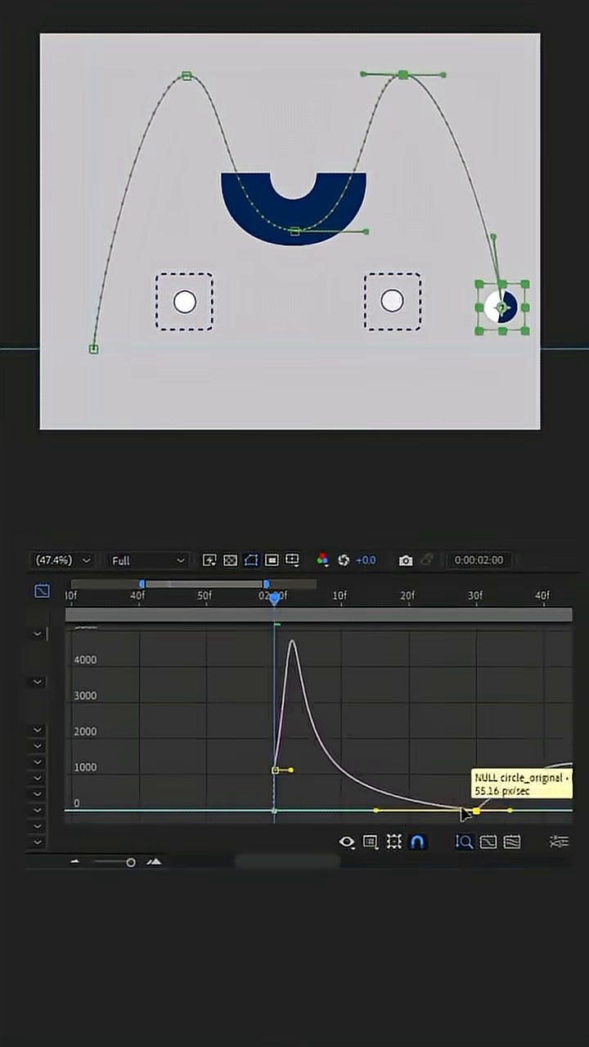